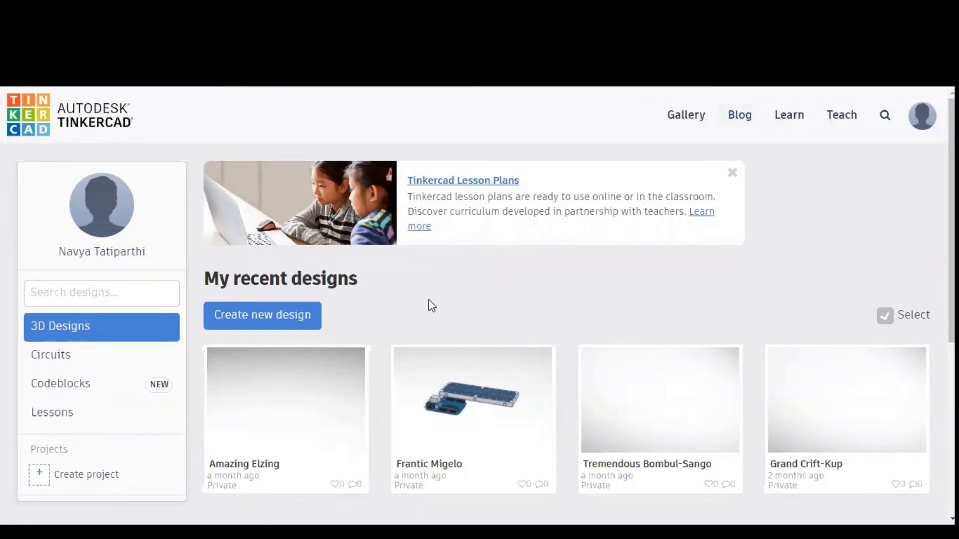
Open the Circuits collection and begin a new circuit design
left_click(50, 355)
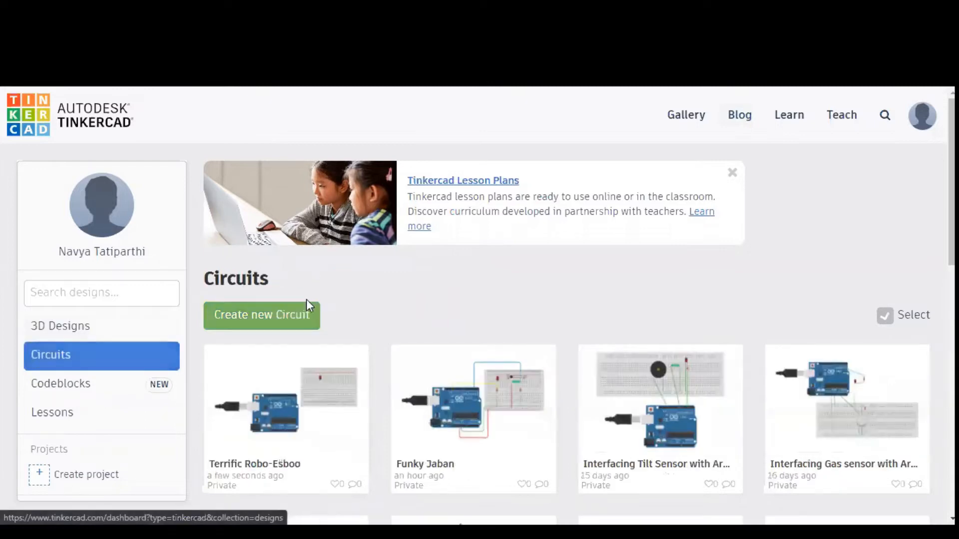
left_click(262, 315)
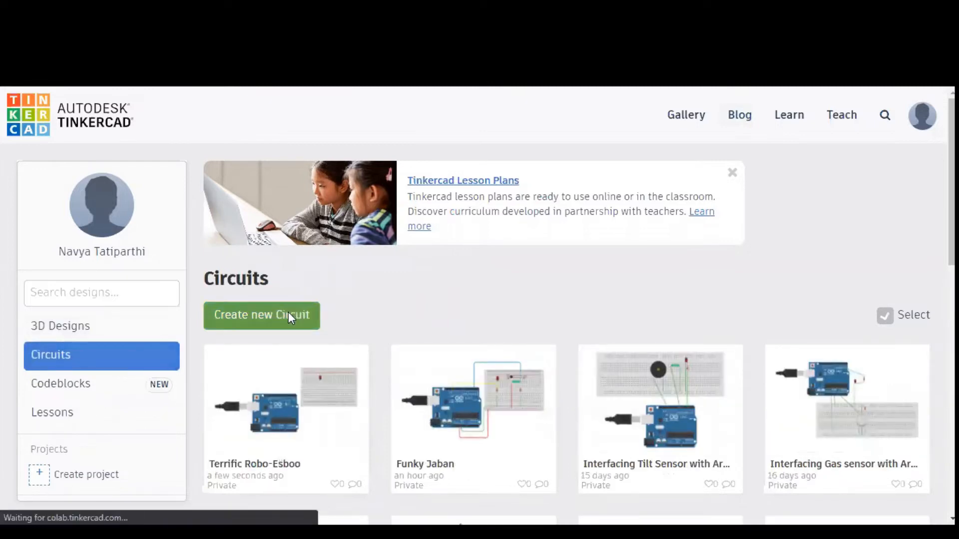
Search the component panel for 'Ardu' to find the Arduino Uno R3
left_click(261, 315)
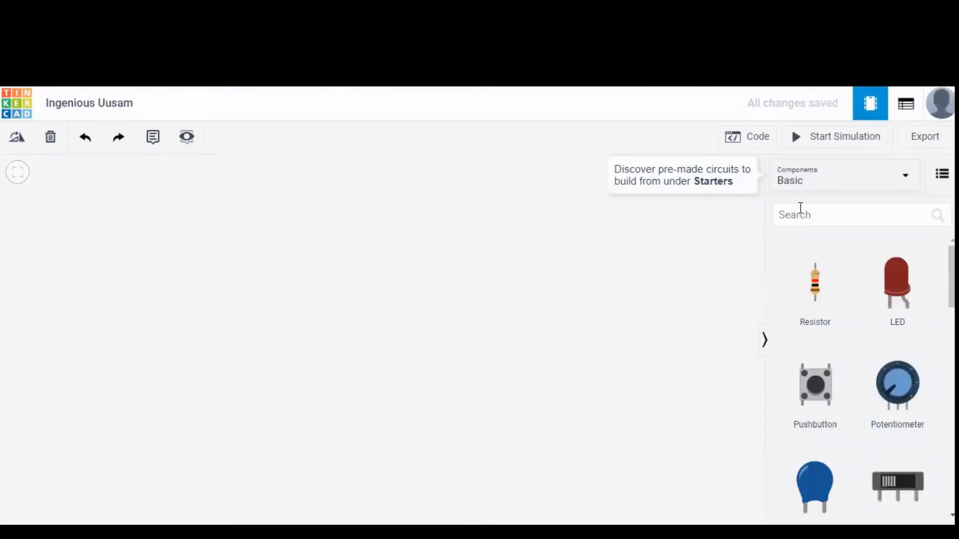
type("Ardu")
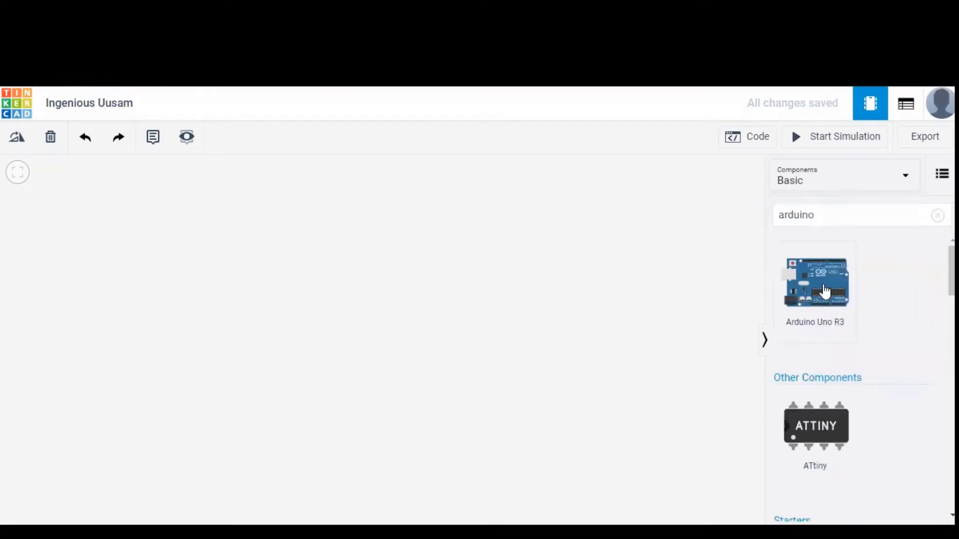
mouse_move(297, 371)
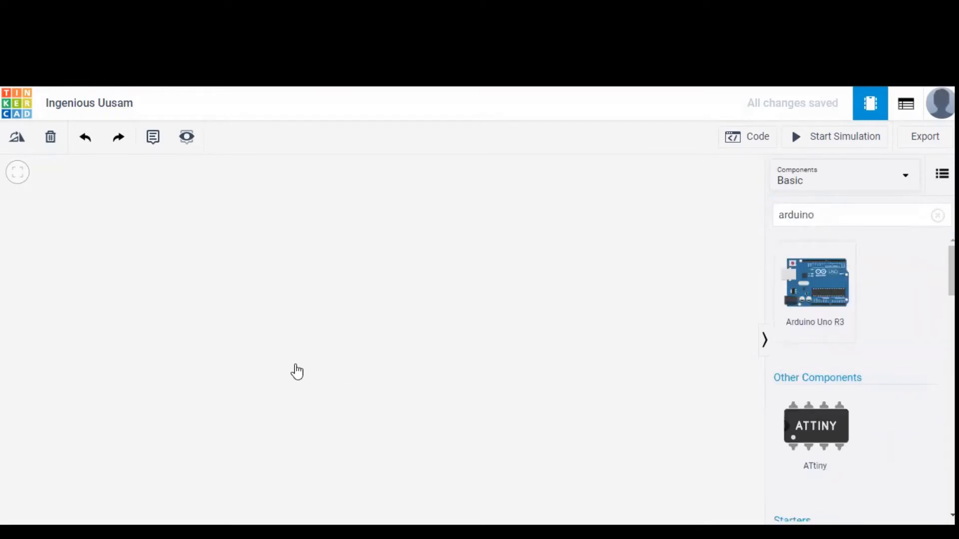
mouse_move(801, 329)
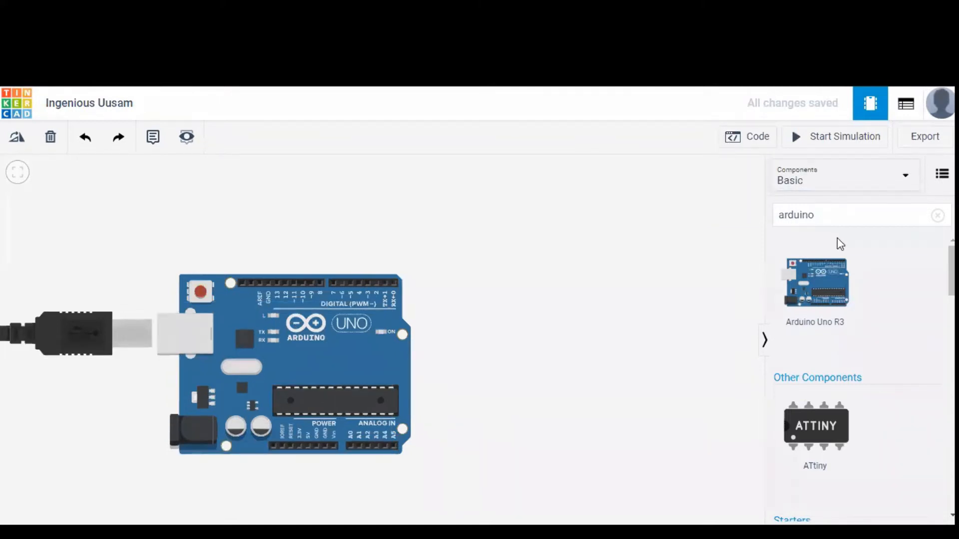
Search 'bread' and place a small breadboard beside the Arduino, then clear the search
left_click(937, 215)
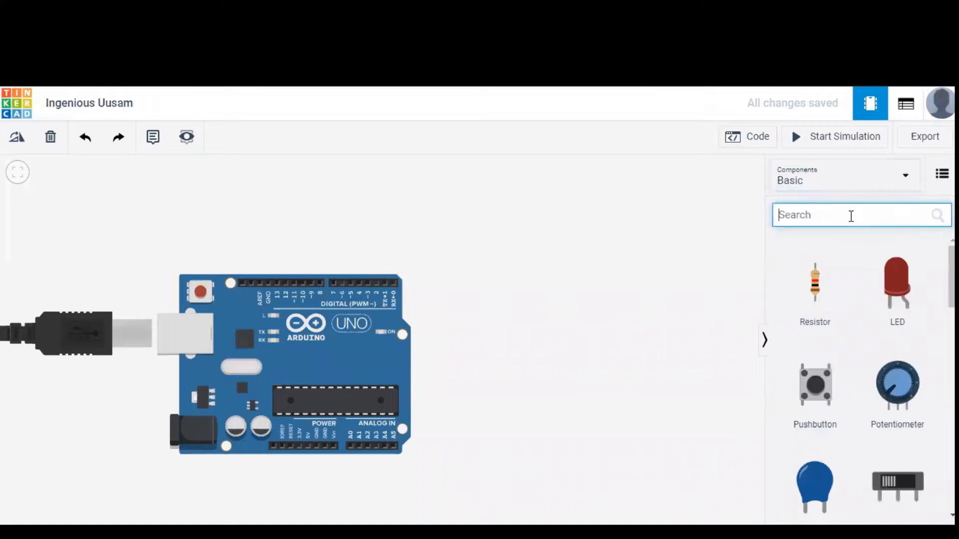
type("bread")
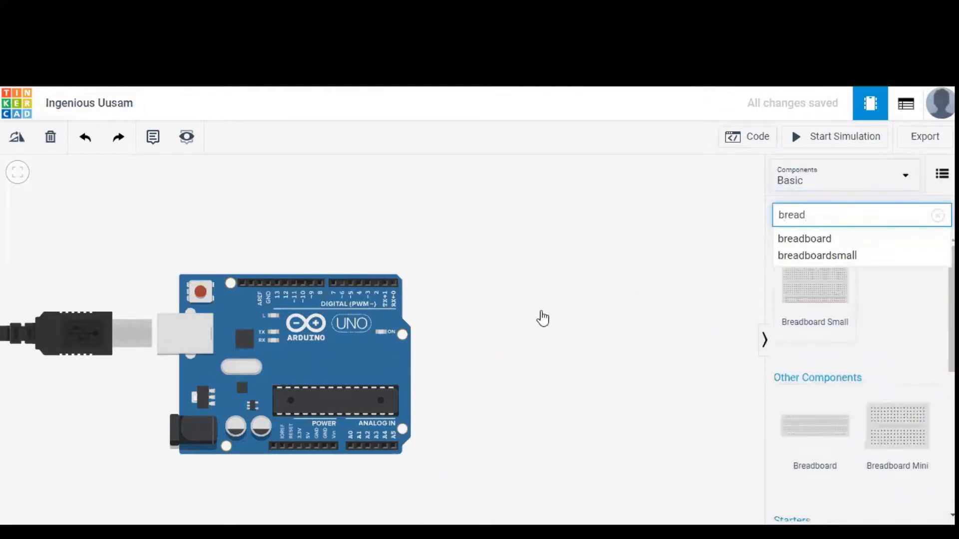
left_click(814, 282)
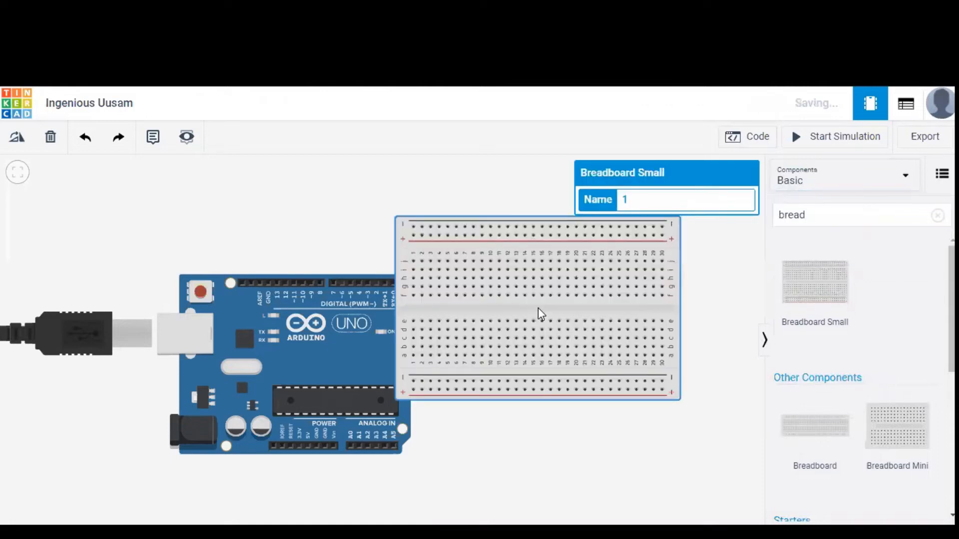
mouse_move(297, 370)
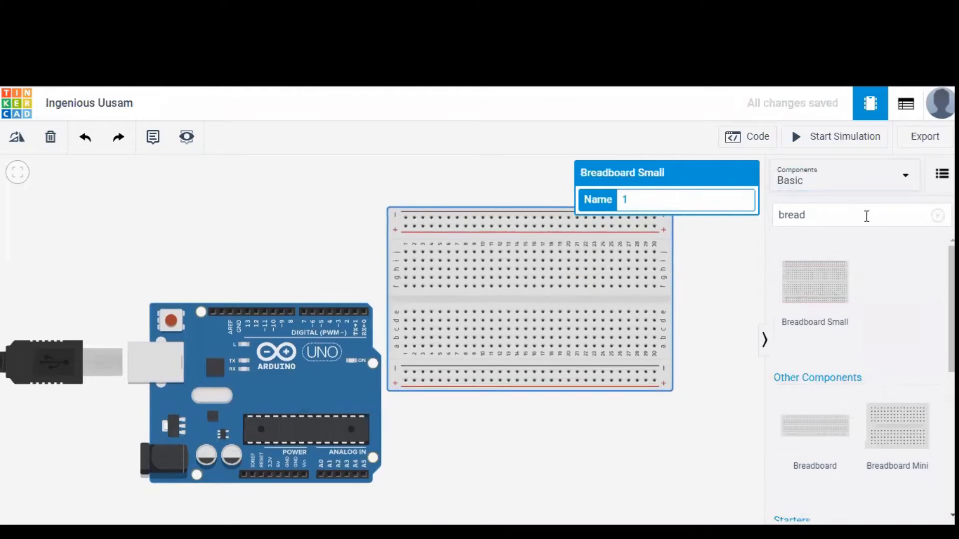
left_click(937, 215)
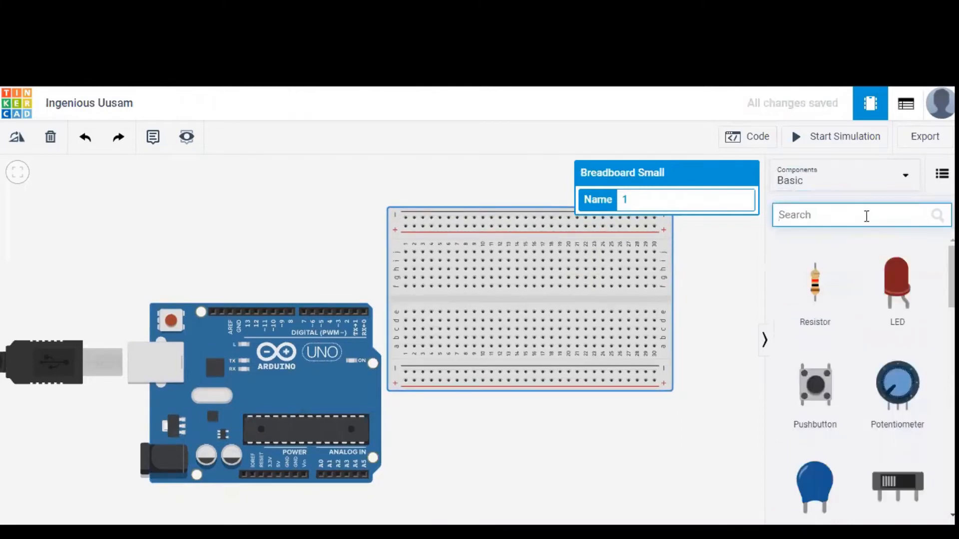
Search 'ti' and place the tilt sensor on the breadboard's upper half
type("tilt")
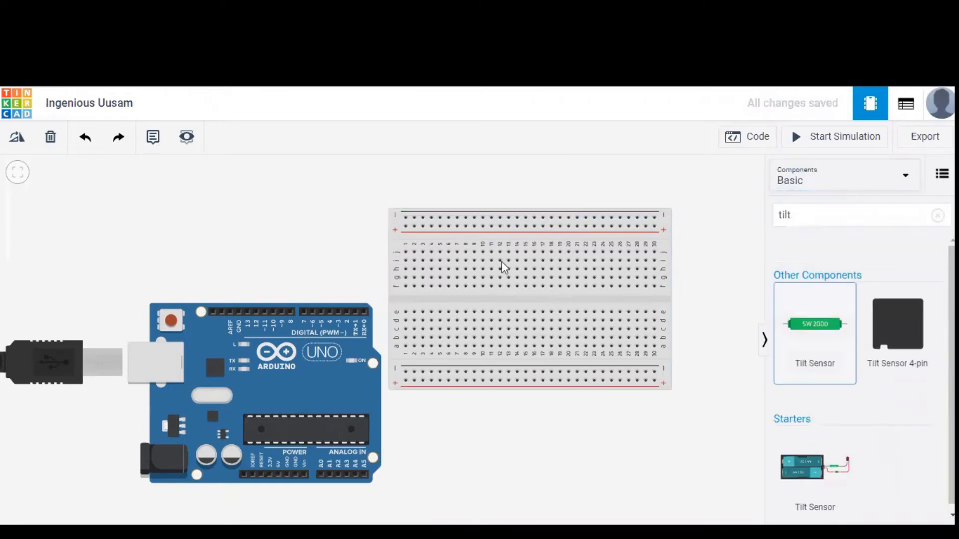
left_click(814, 333)
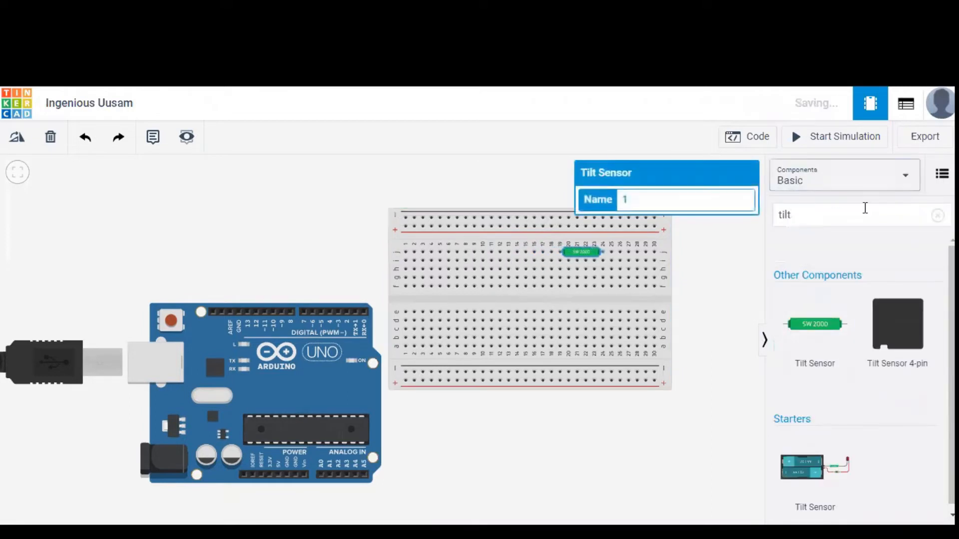
left_click(937, 214)
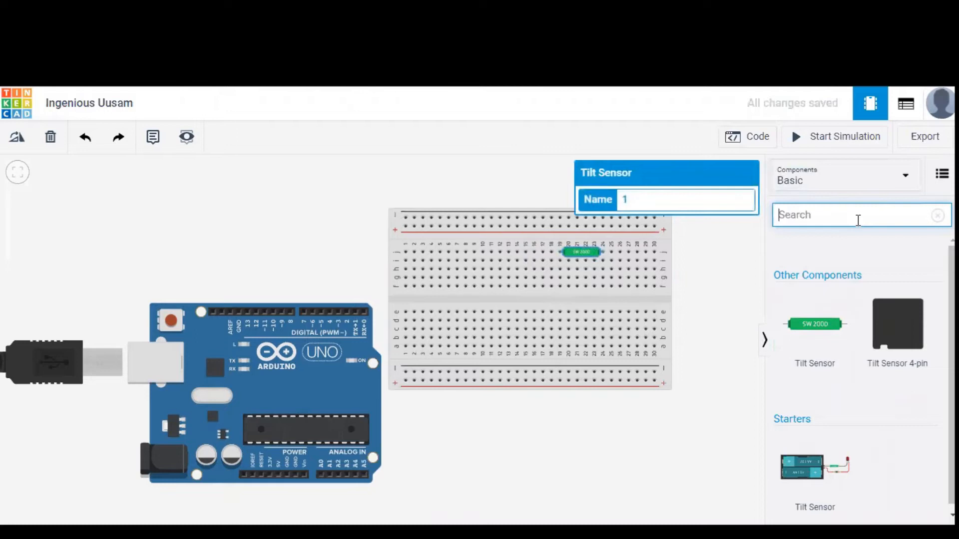
Add an LED near the breadboard's left end with a resistor below it
scroll("up", 3)
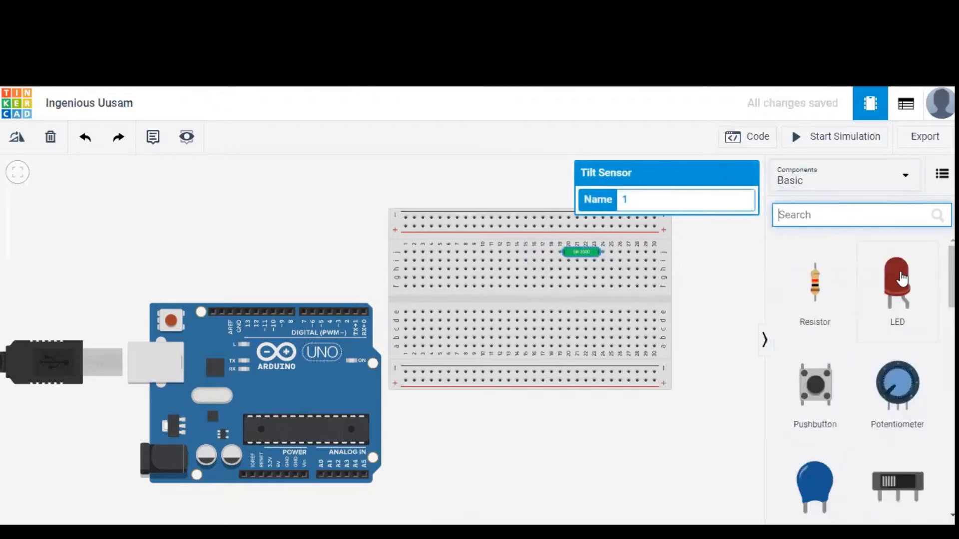
left_click(897, 281)
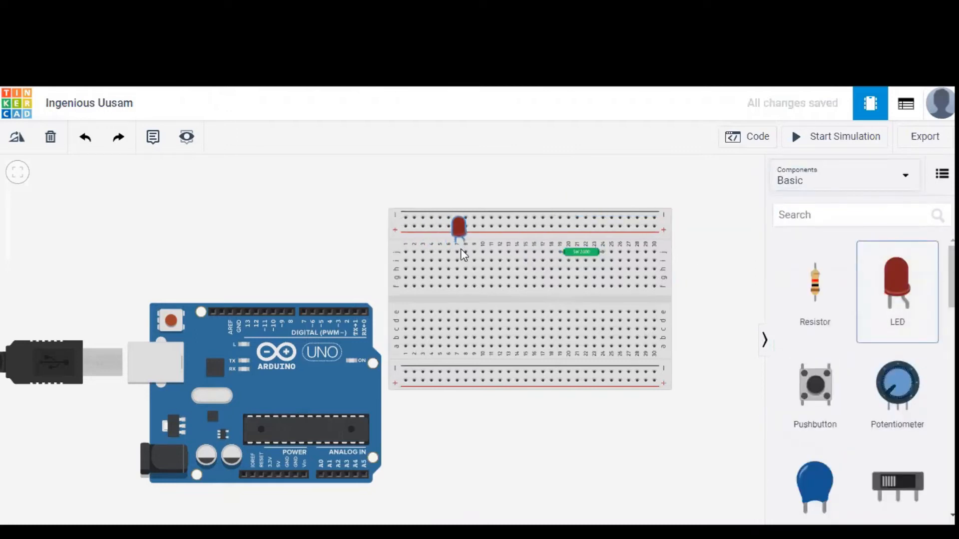
left_click(458, 227)
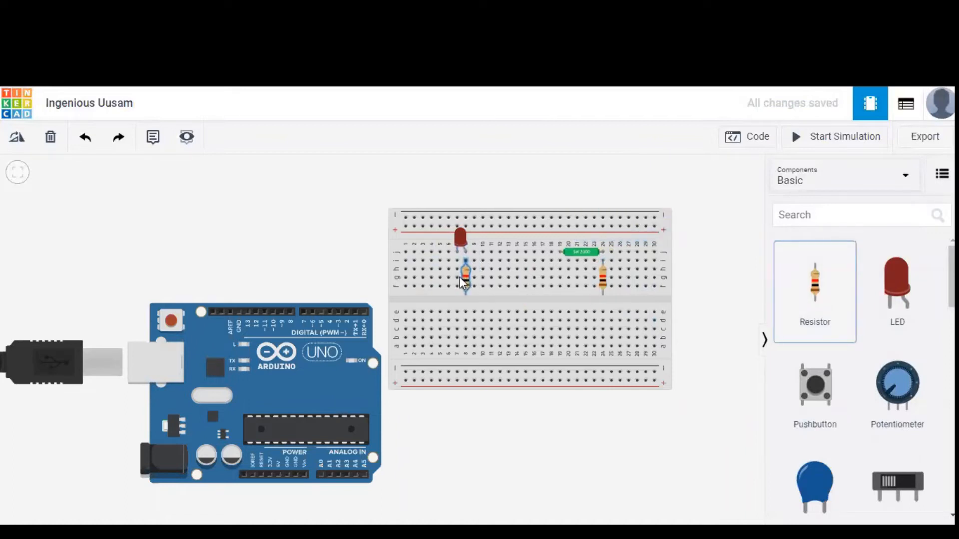
left_click(465, 275)
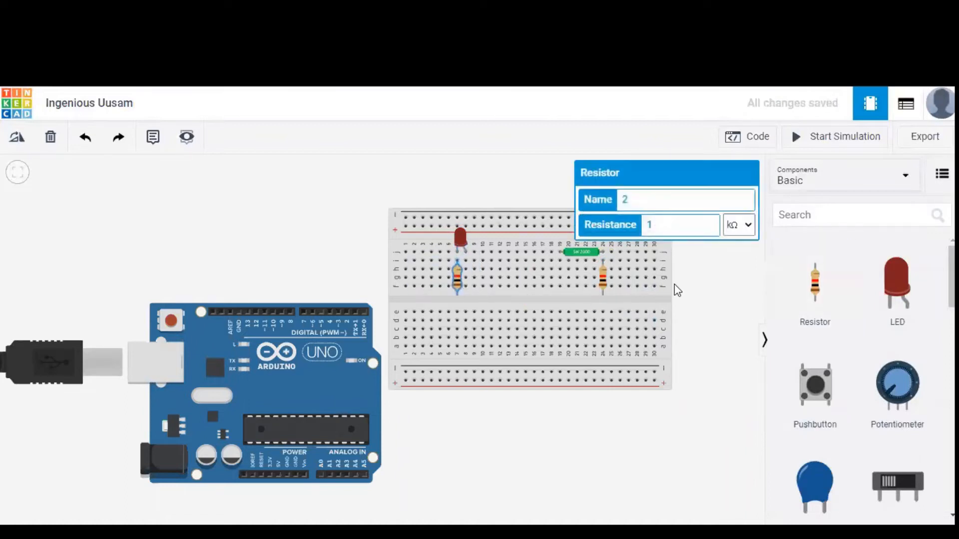
mouse_move(294, 381)
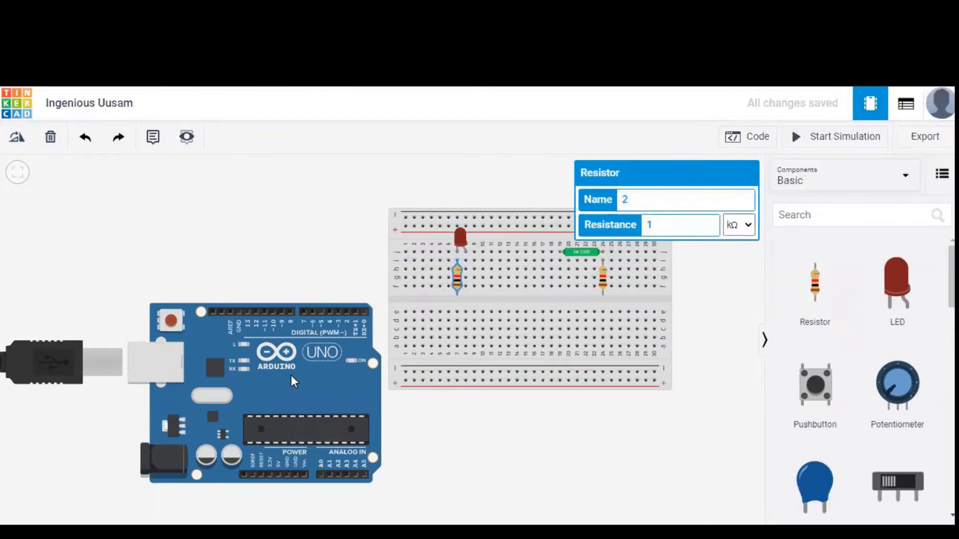
left_click(275, 367)
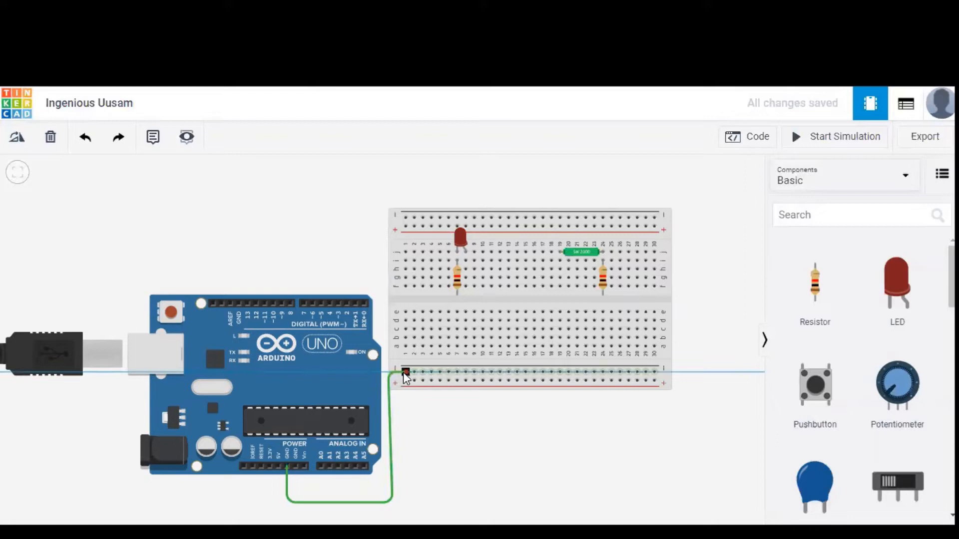
Wire Arduino GND to the negative rail and 5V to the positive rail
left_click(405, 373)
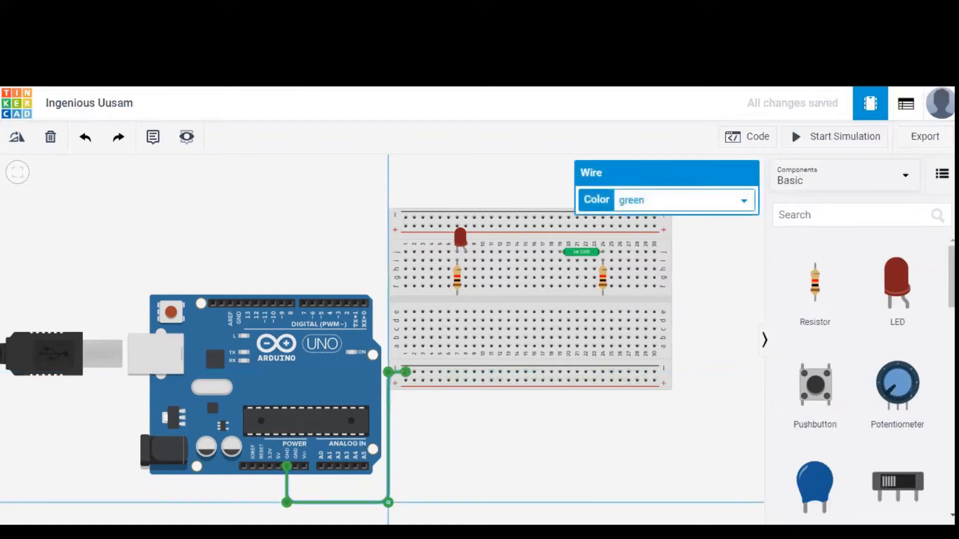
mouse_move(278, 466)
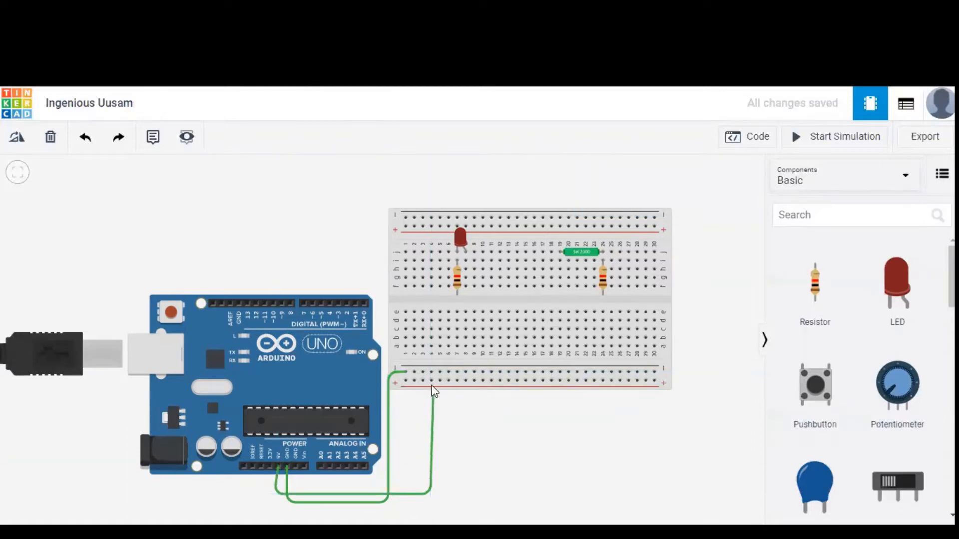
left_click(431, 382)
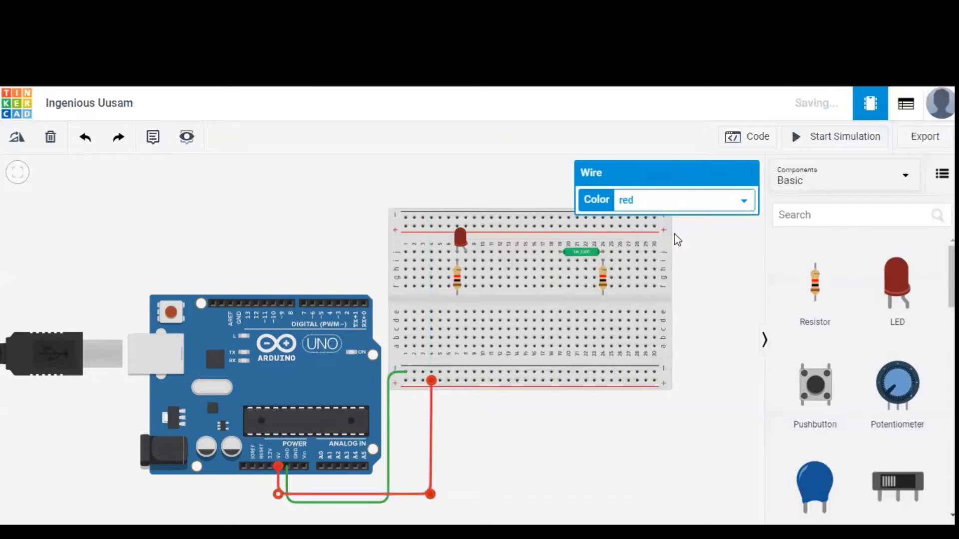
left_click(536, 447)
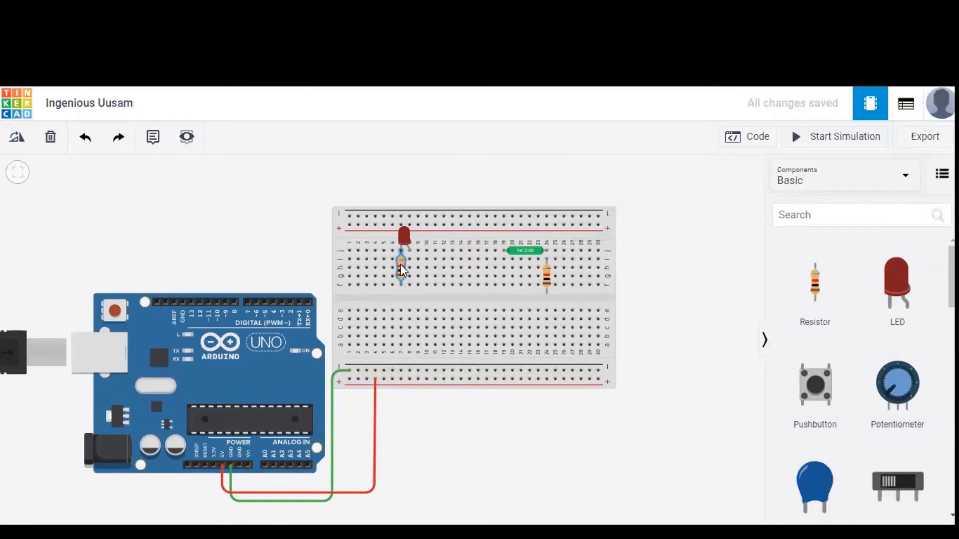
mouse_move(402, 285)
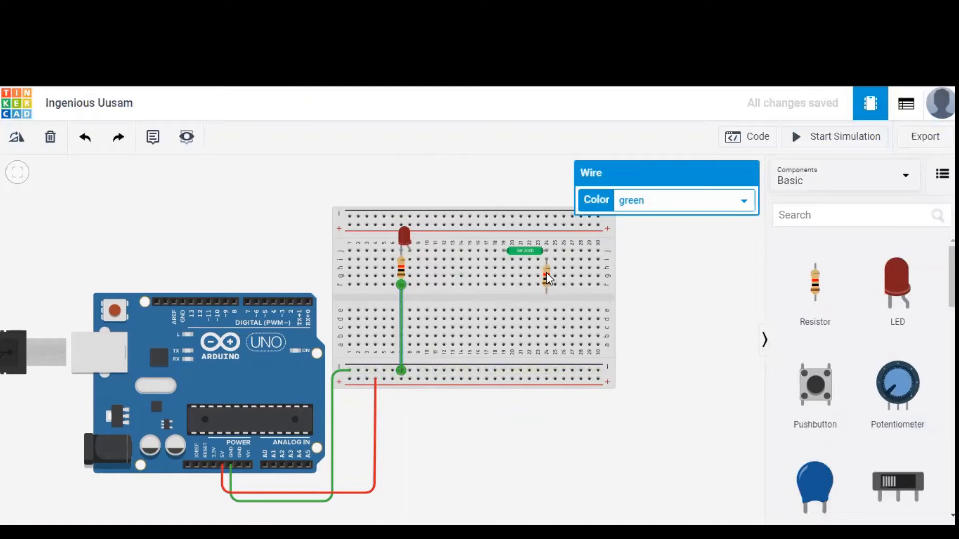
End the wire below the sensor's resistor and connect the sensor to the bottom rail in red
left_click(547, 269)
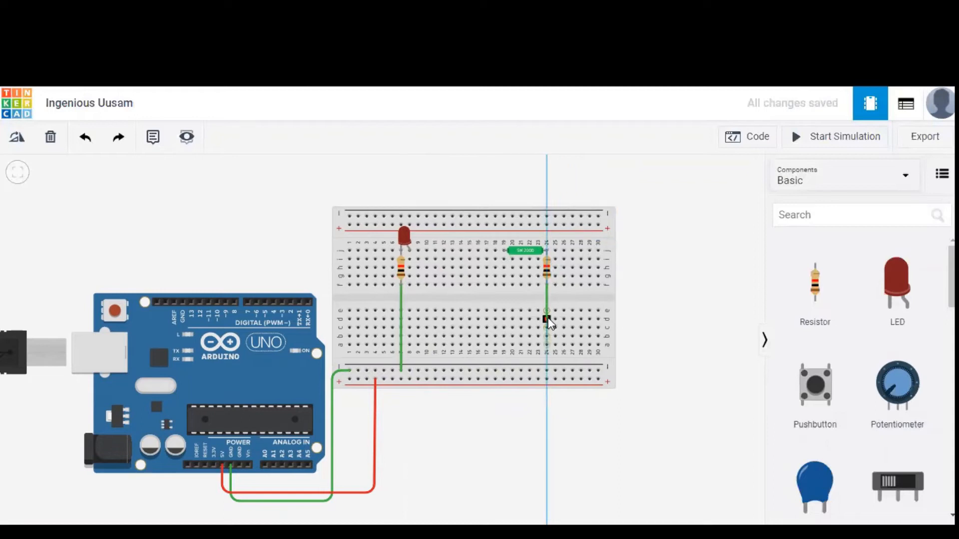
left_click(546, 321)
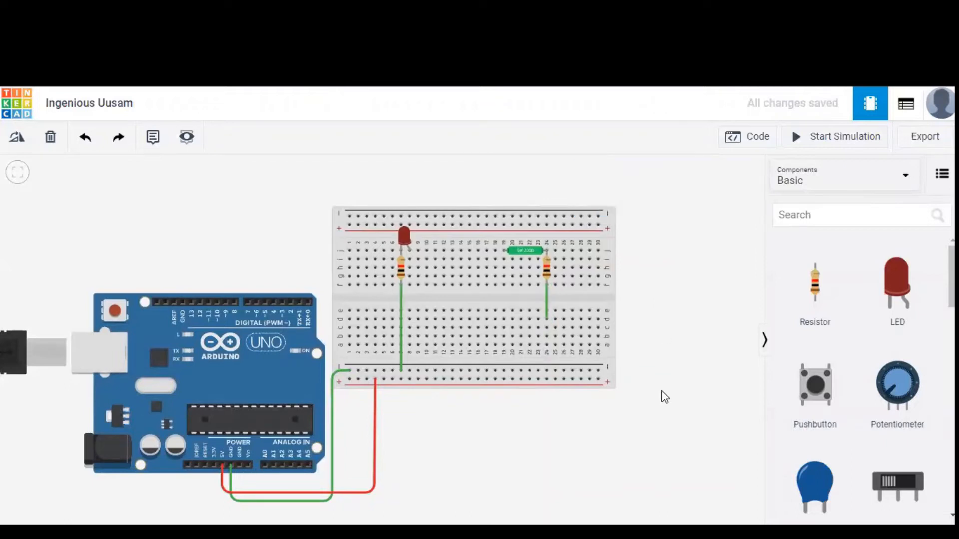
mouse_move(476, 458)
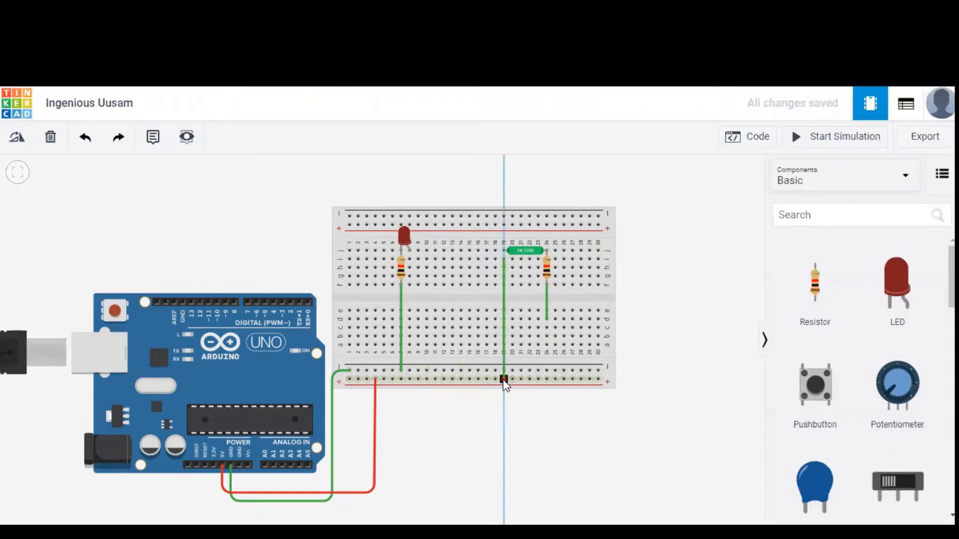
left_click(503, 379)
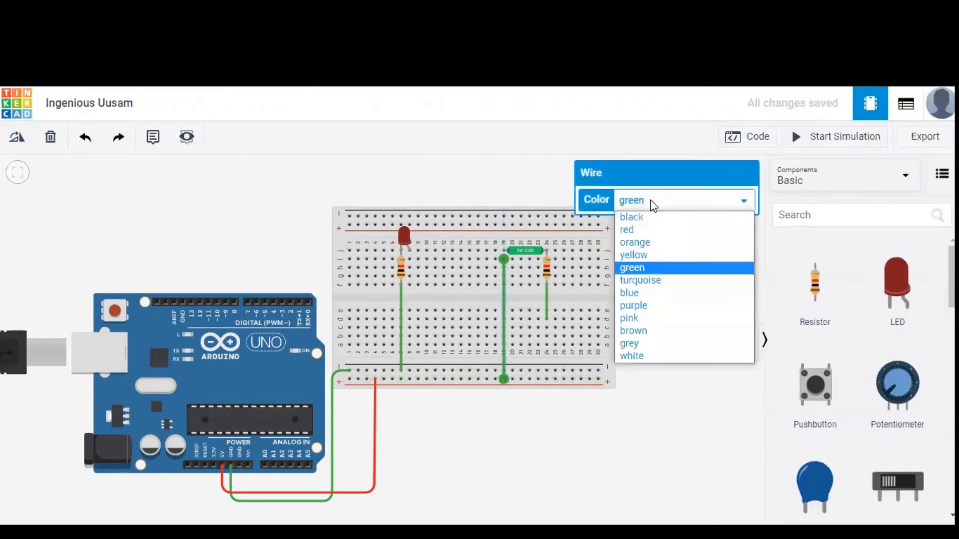
left_click(626, 229)
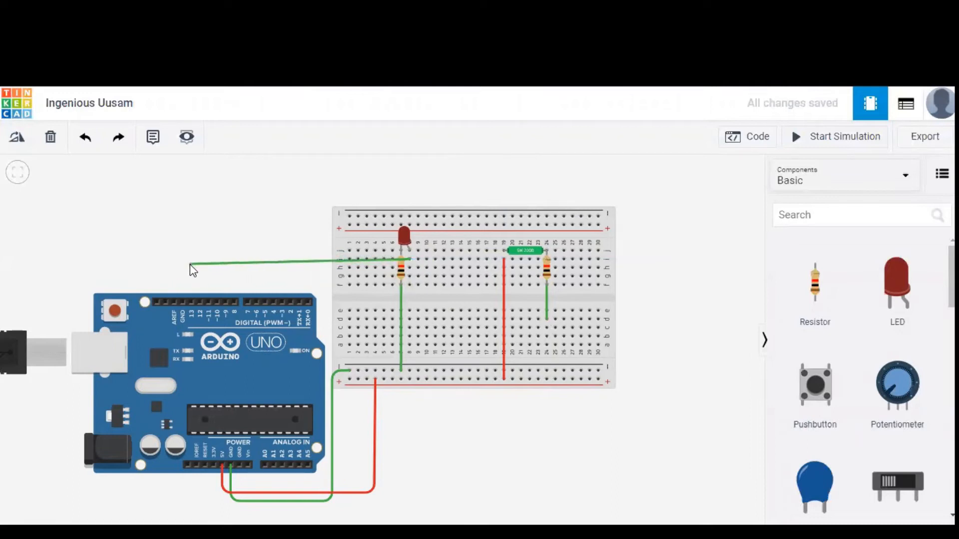
Connect the LED to pin 13 with a blue wire and the sensor to pin 2 in yellow
left_click(189, 264)
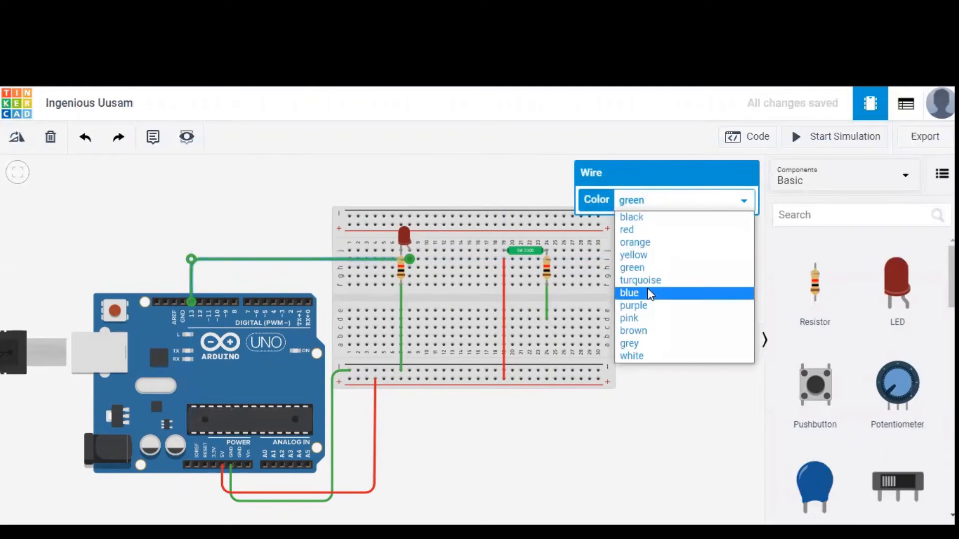
left_click(629, 292)
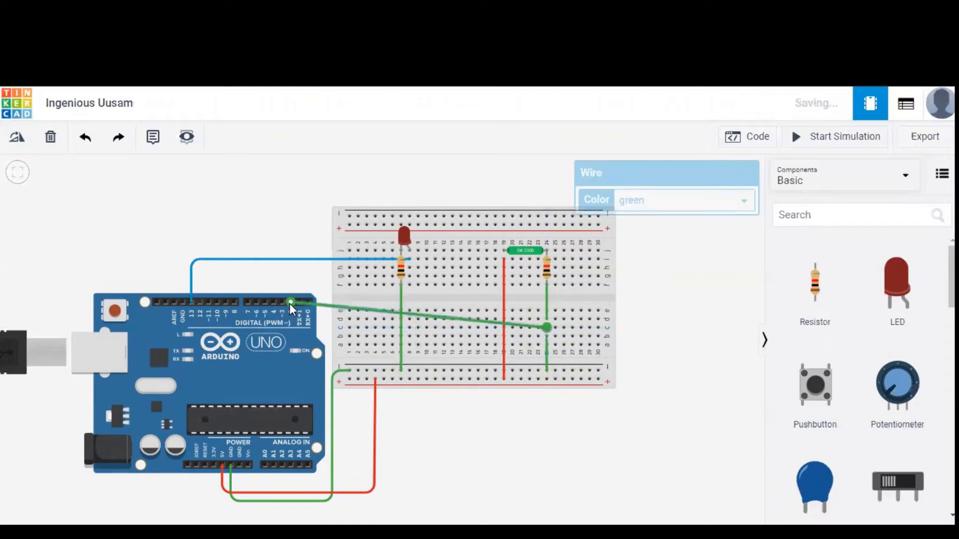
left_click(683, 200)
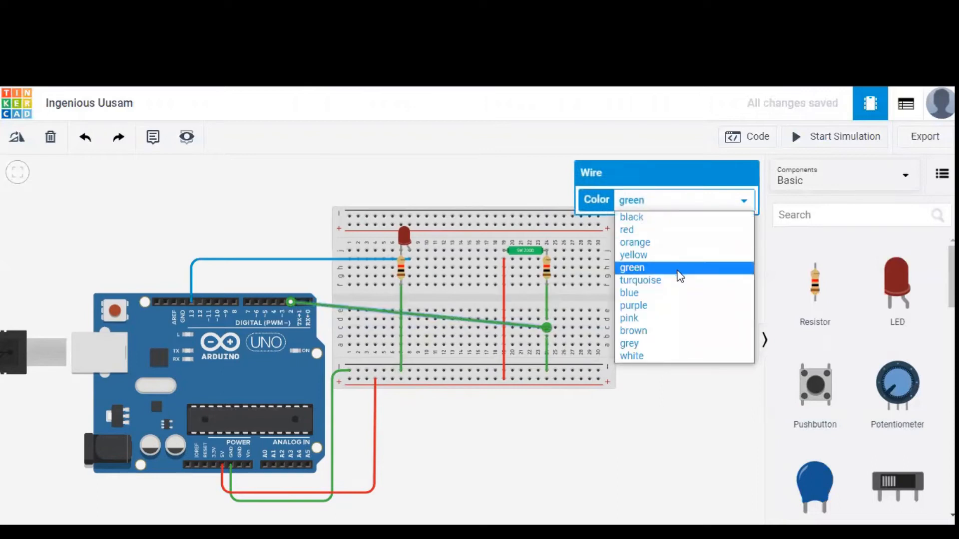
left_click(633, 255)
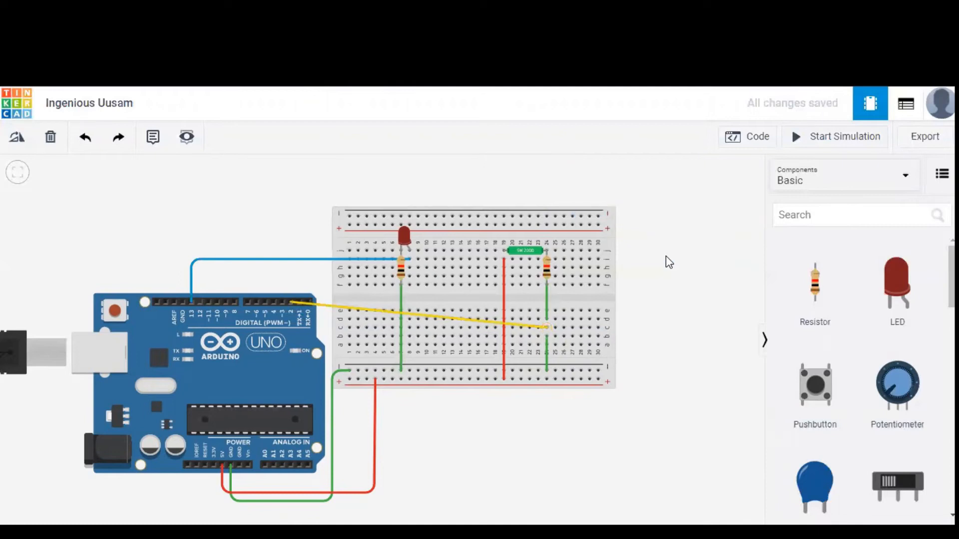
mouse_move(769, 95)
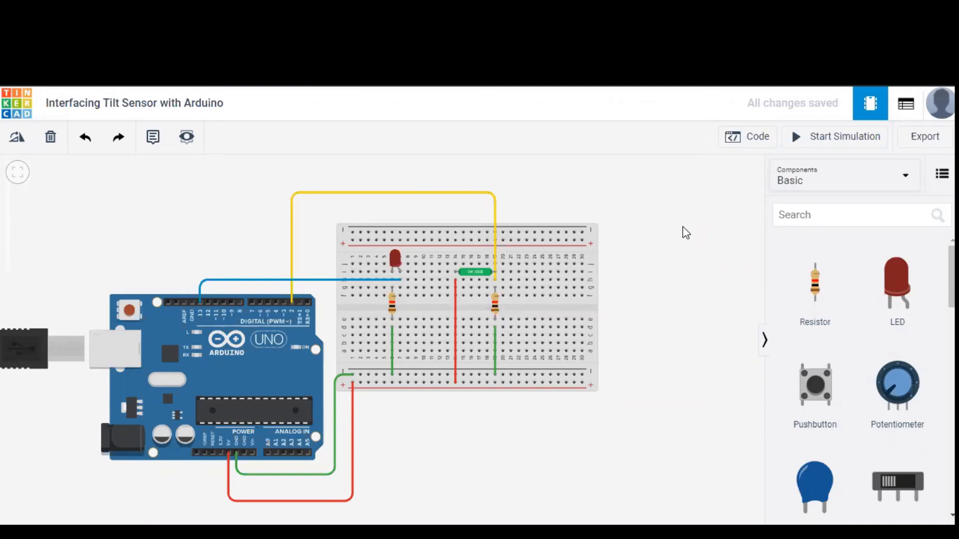
mouse_move(693, 275)
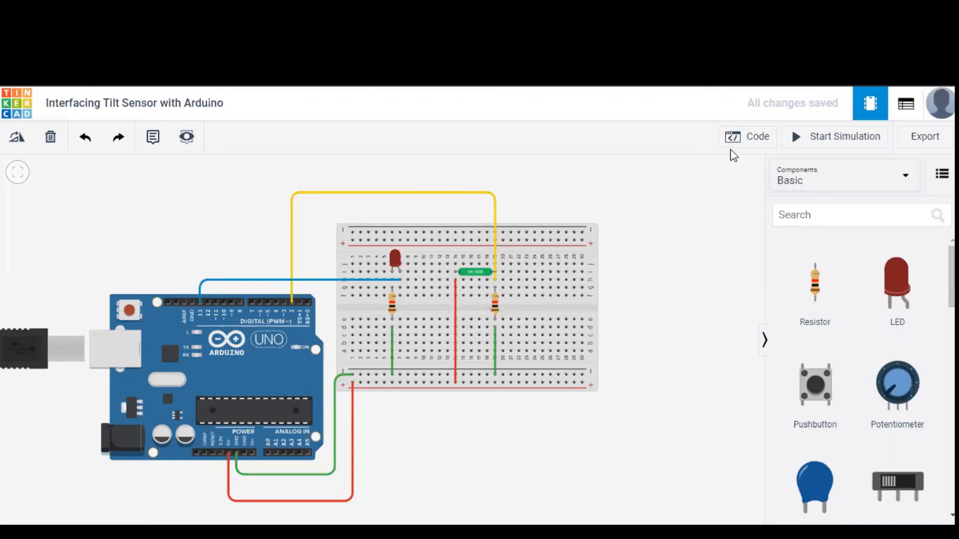
Open Code, confirm switching from Blocks to Text, and enter the default blink code
left_click(747, 136)
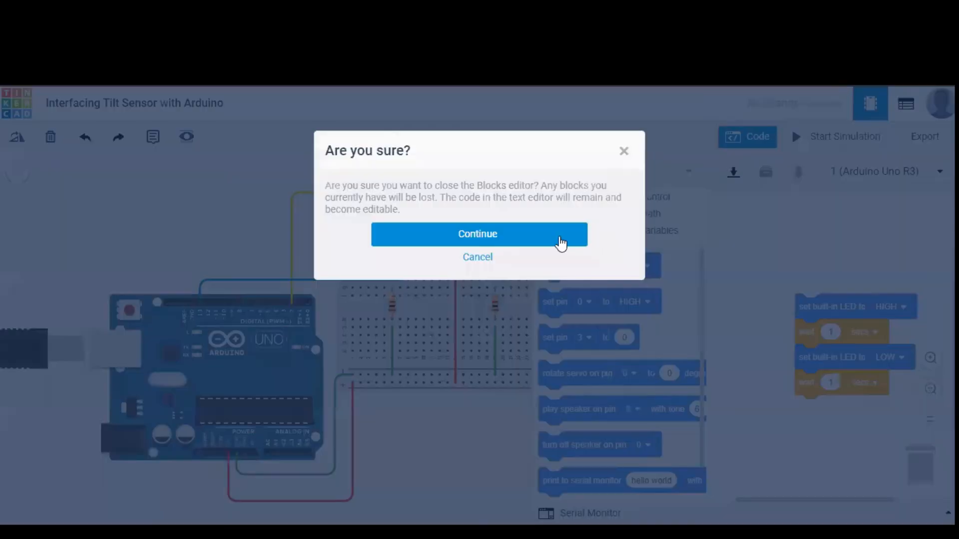
left_click(477, 234)
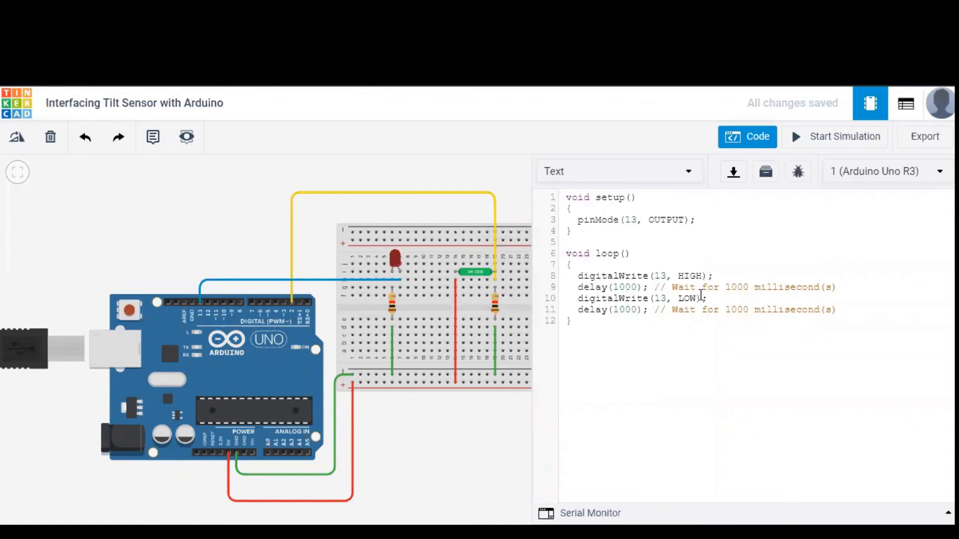
left_click(567, 197)
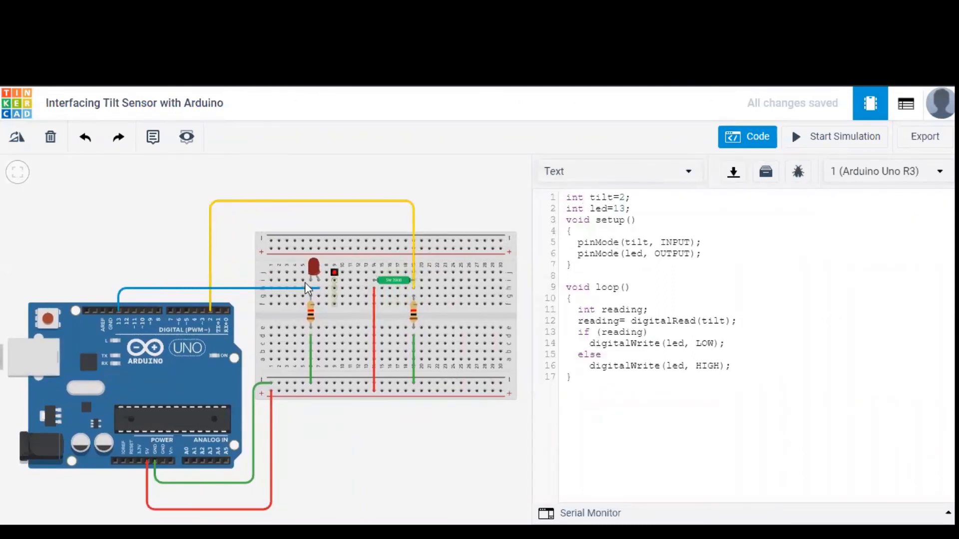
mouse_move(211, 312)
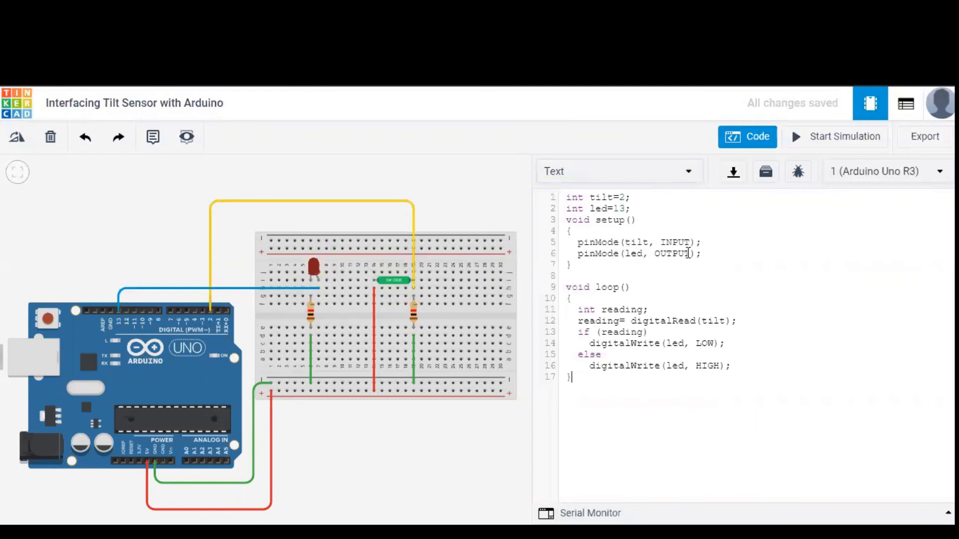
mouse_move(703, 331)
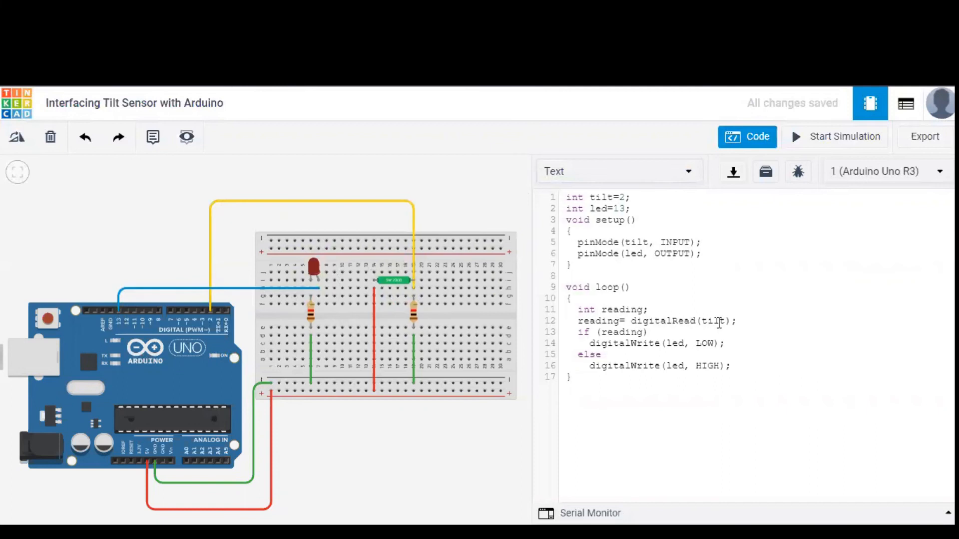
mouse_move(104, 396)
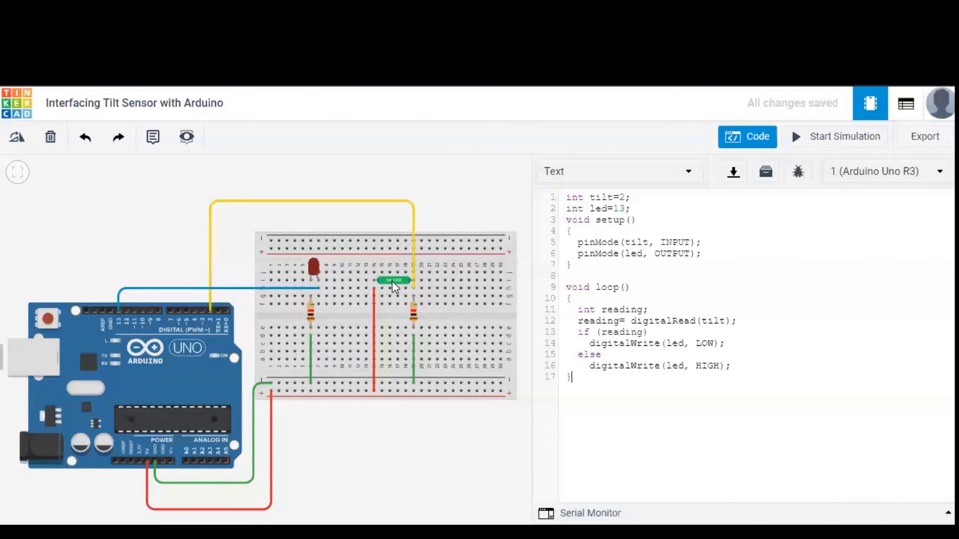
mouse_move(585, 322)
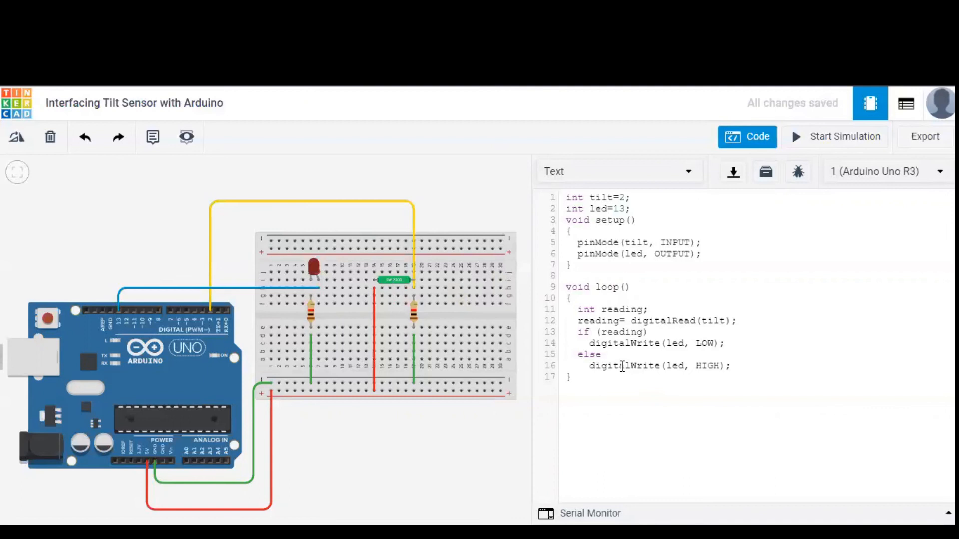
Click in the text editor holding the tilt-sensor sketch for pins 2 and 13
left_click(570, 377)
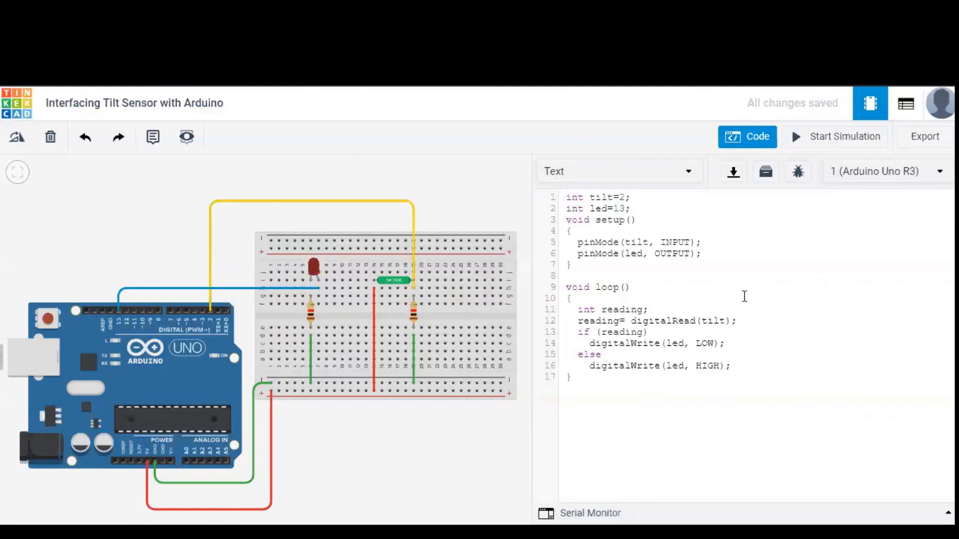
mouse_move(801, 142)
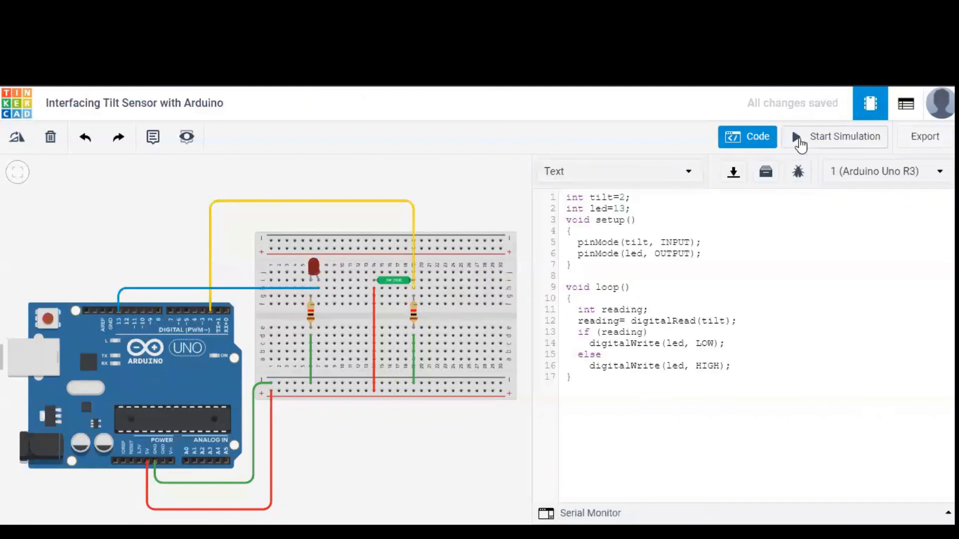
Start the simulation and select the tilt sensor to adjust its tilt
left_click(844, 137)
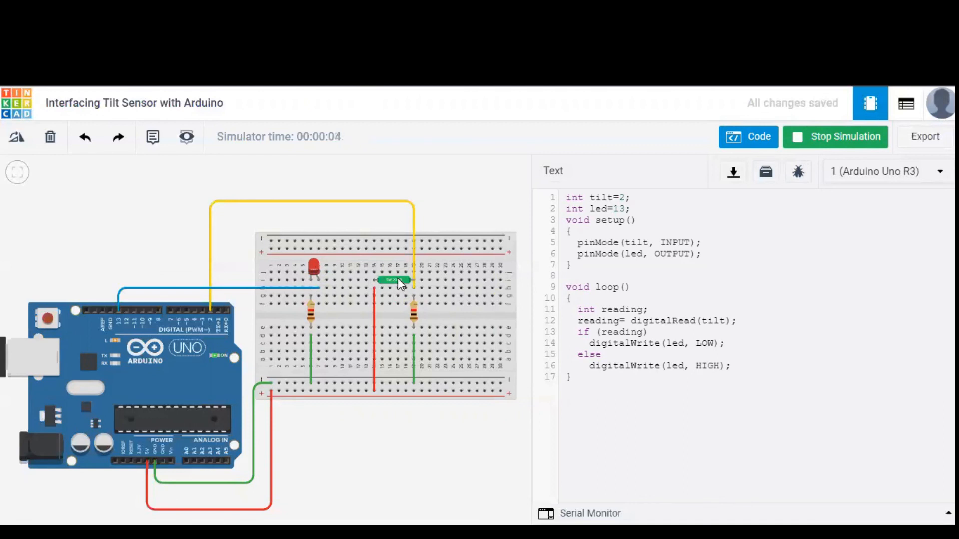
left_click(392, 281)
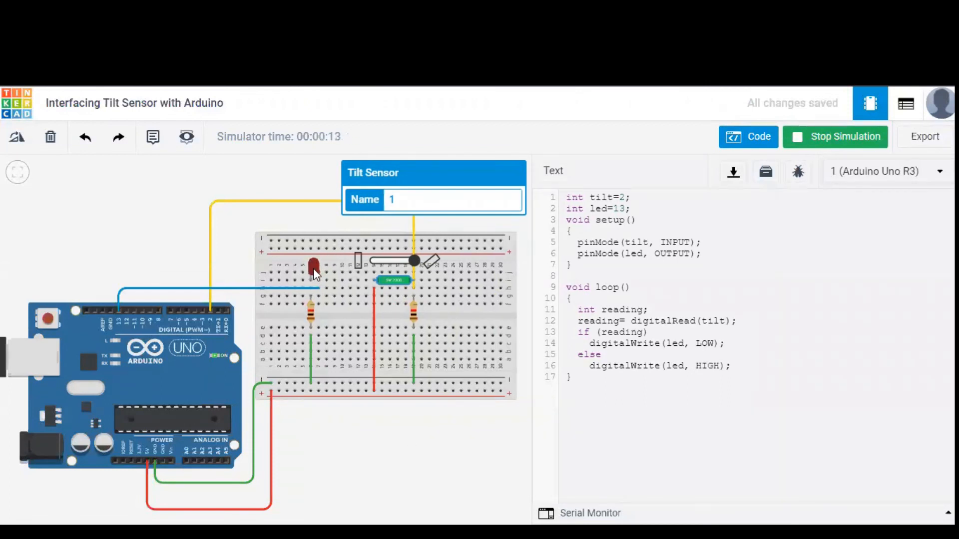
mouse_move(442, 460)
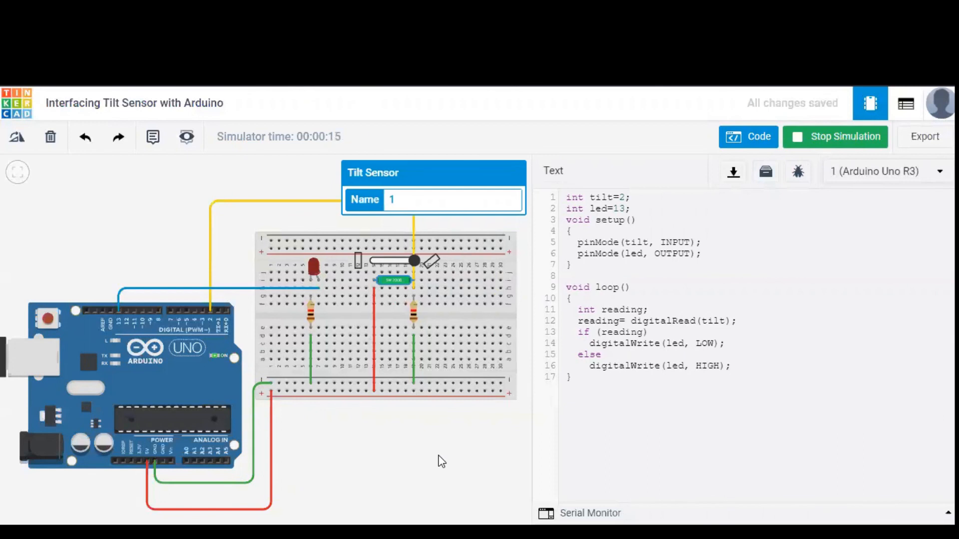
mouse_move(769, 413)
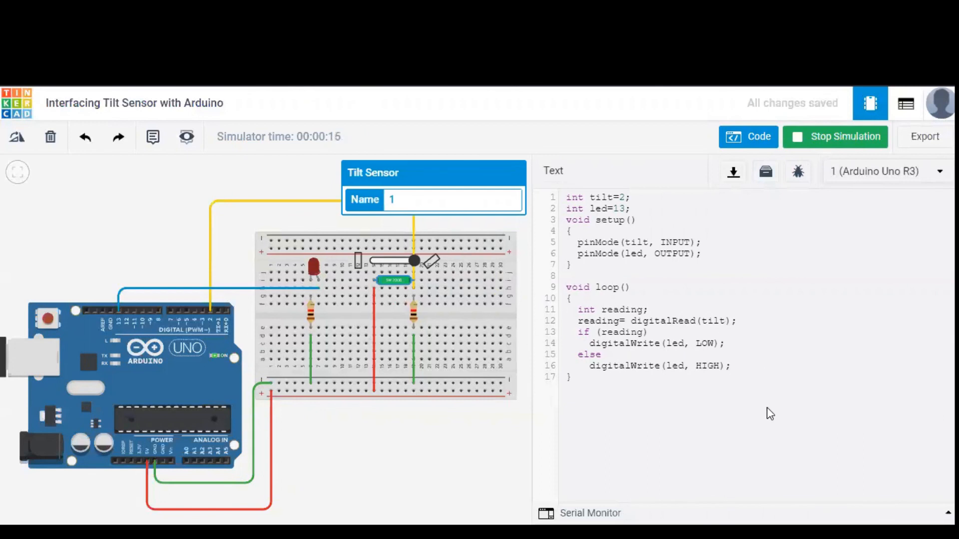
mouse_move(605, 120)
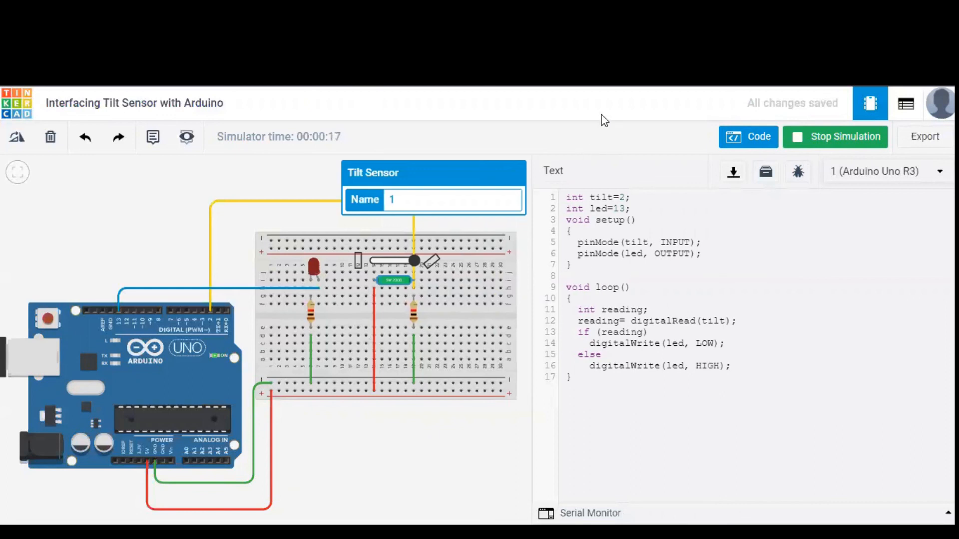